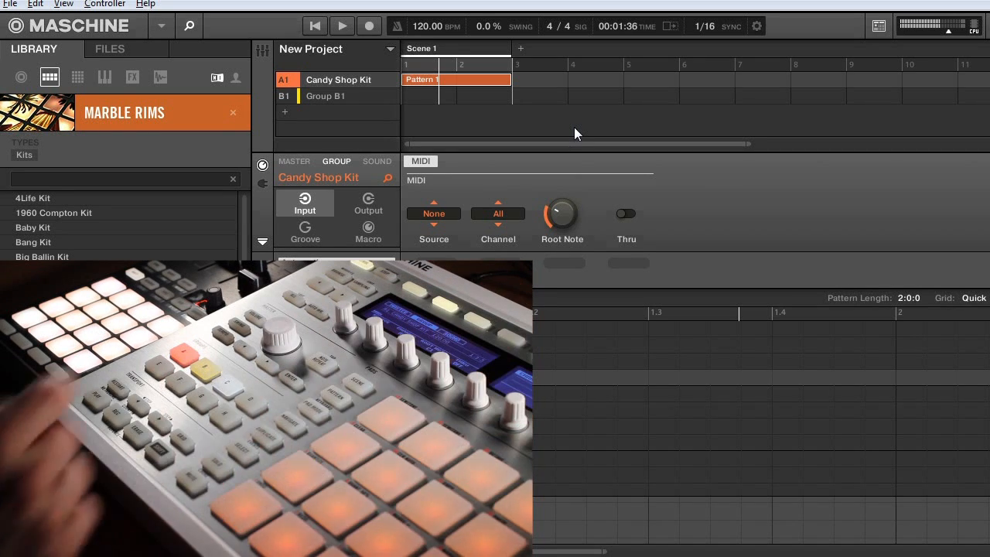
# Step: Set the Candy Shop Kit group's MIDI input source to Traktor Kontrol F1
pyautogui.click(434, 214)
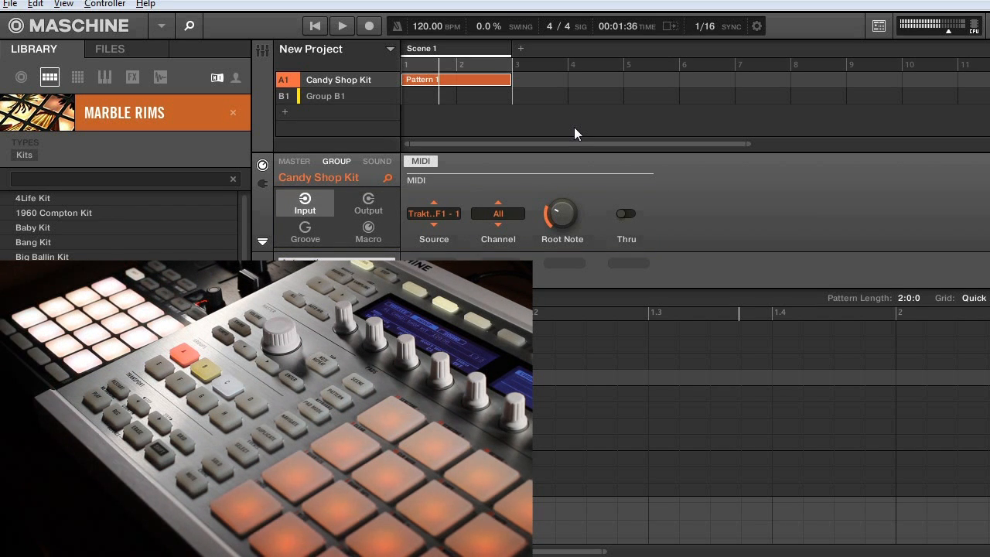
pyautogui.moveTo(302, 130)
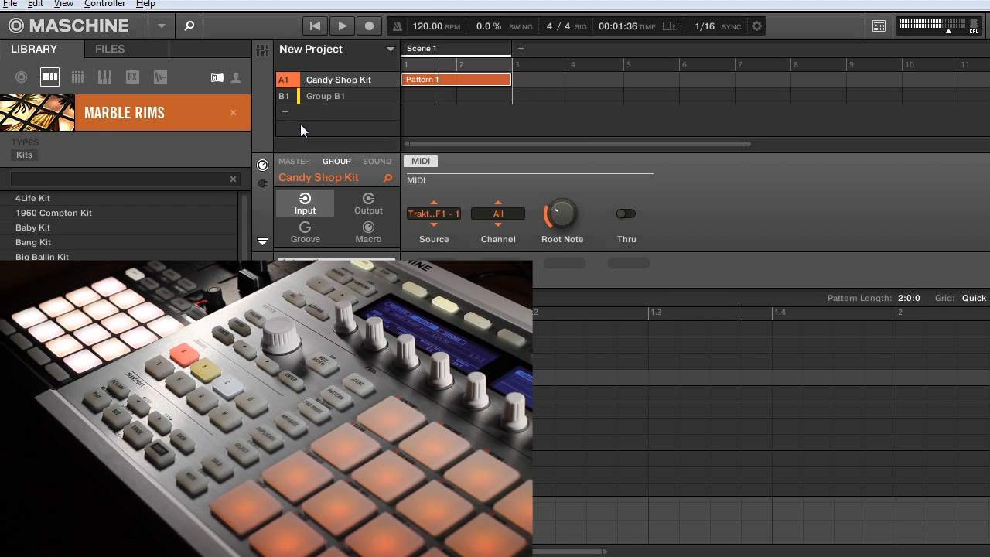
pyautogui.rightClick(338, 80)
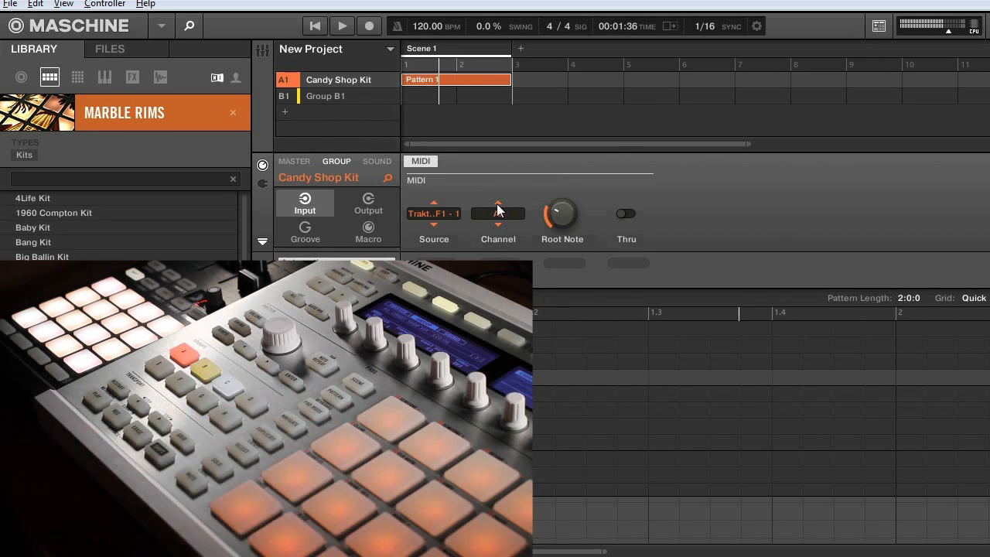
pyautogui.click(498, 213)
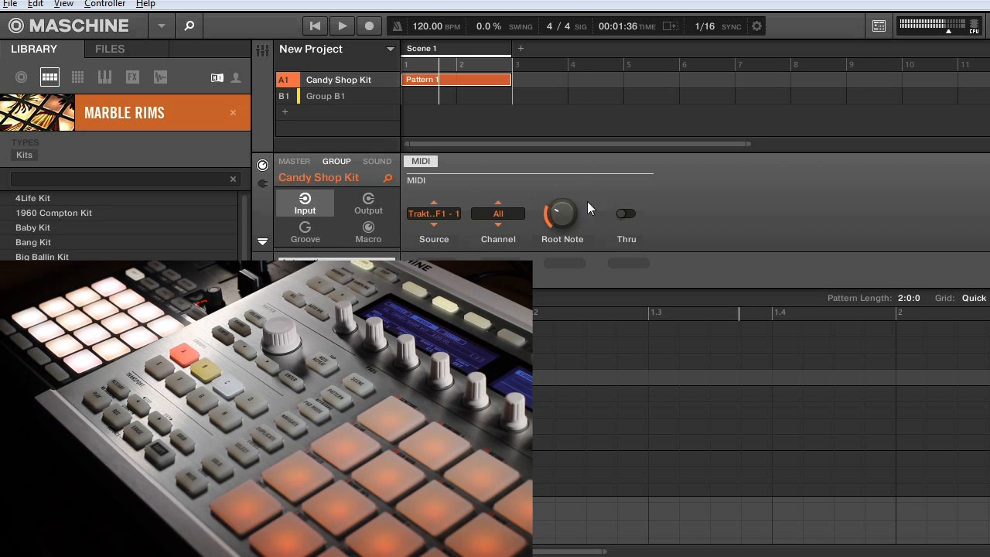
pyautogui.moveTo(627, 164)
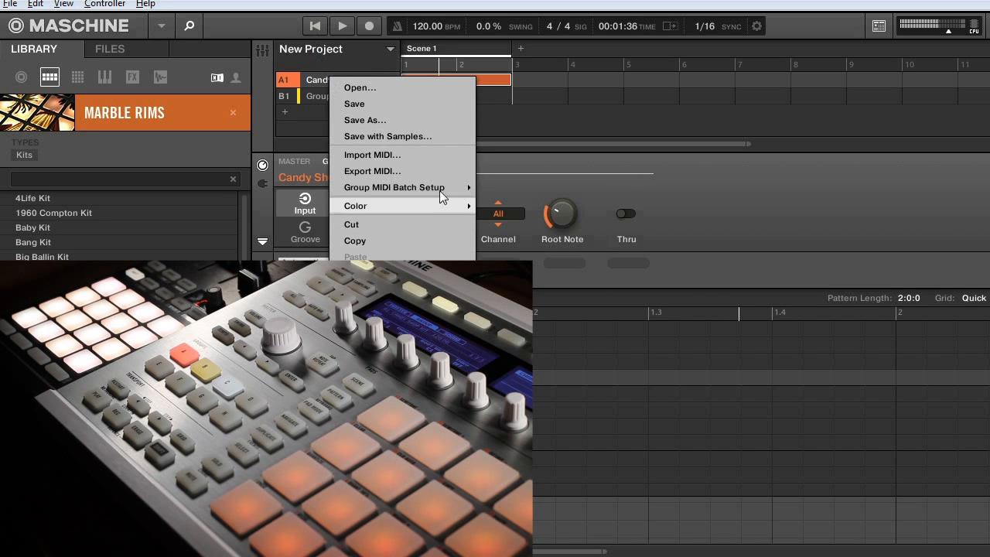
pyautogui.moveTo(394, 187)
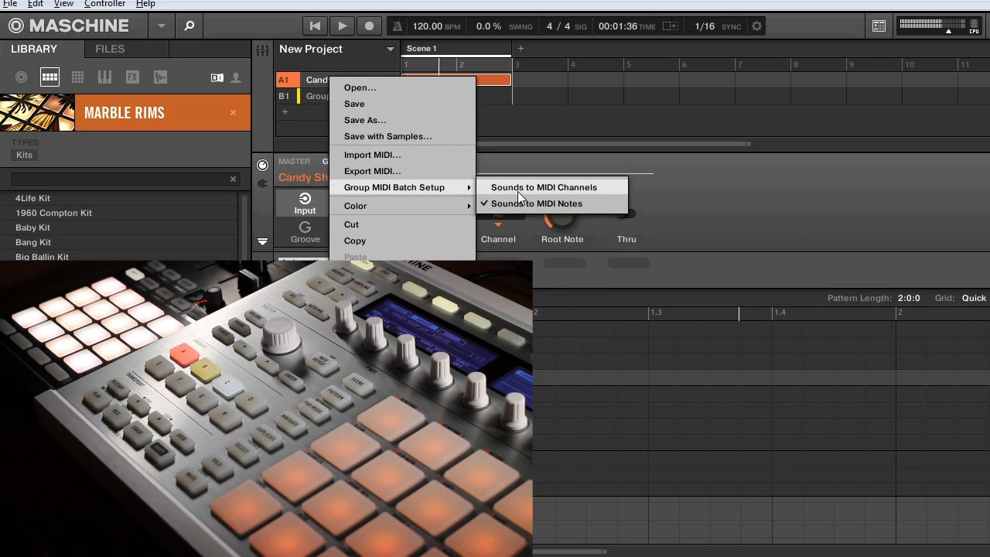